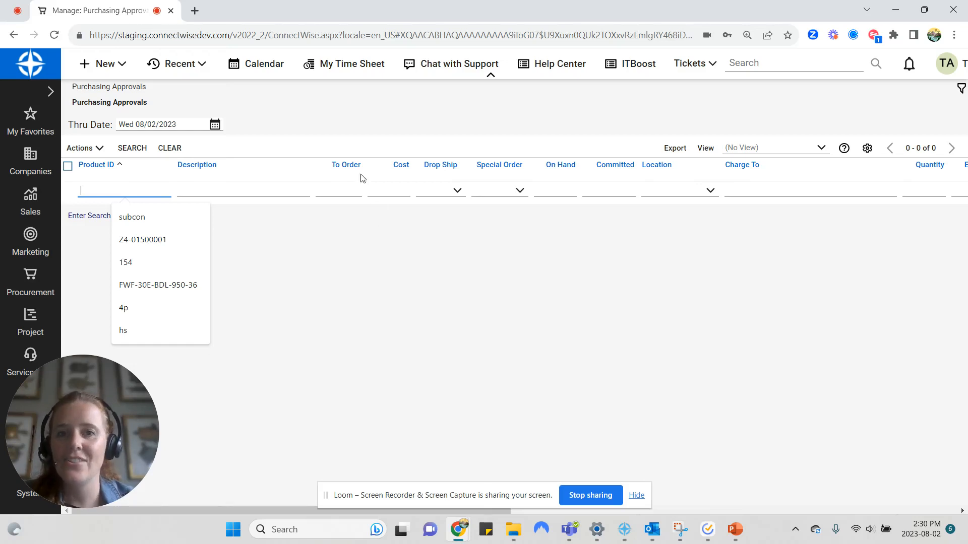
- Show the Product Catalog with its 21 products, then bring the Procurement screens list back up
{"action": "left_click", "coordinate": [30, 284]}
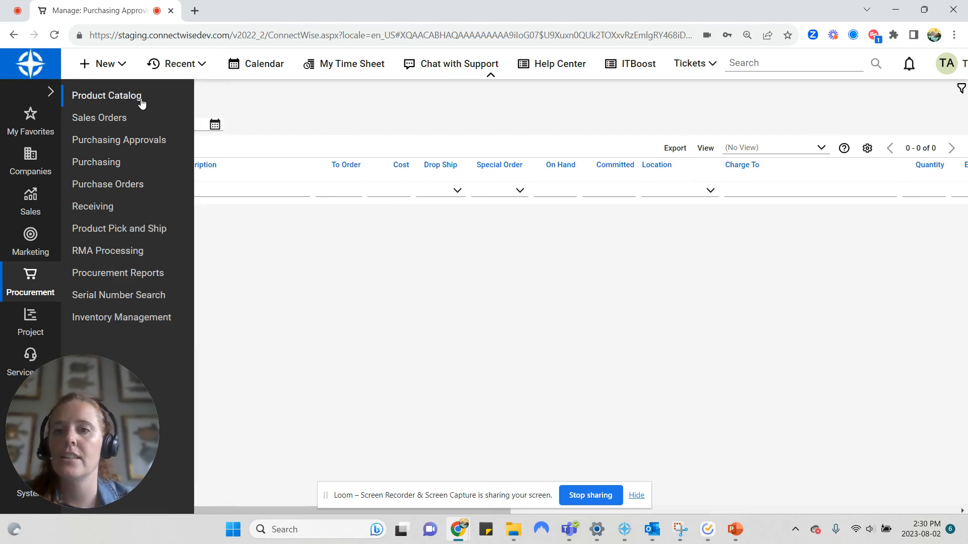
{"action": "left_click", "coordinate": [106, 94]}
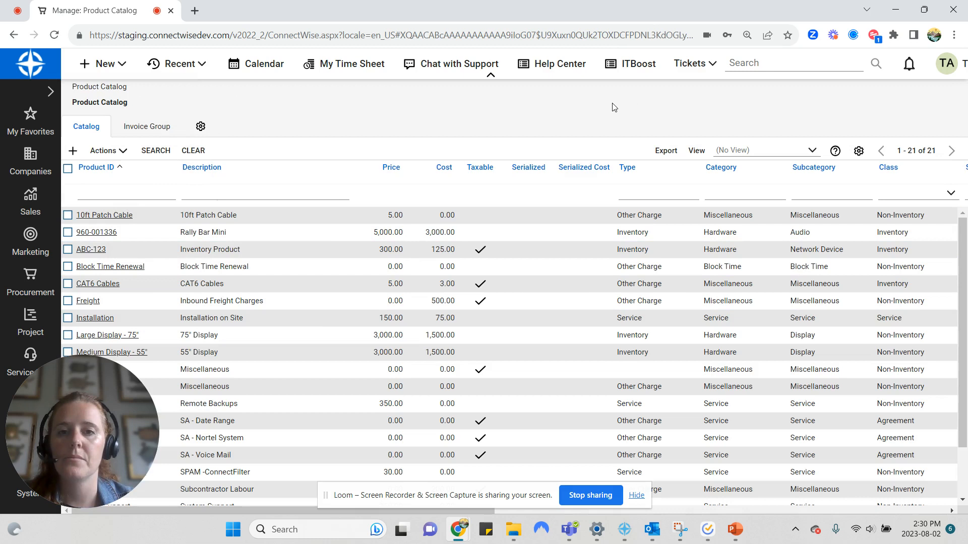
{"action": "mouse_move", "coordinate": [506, 111]}
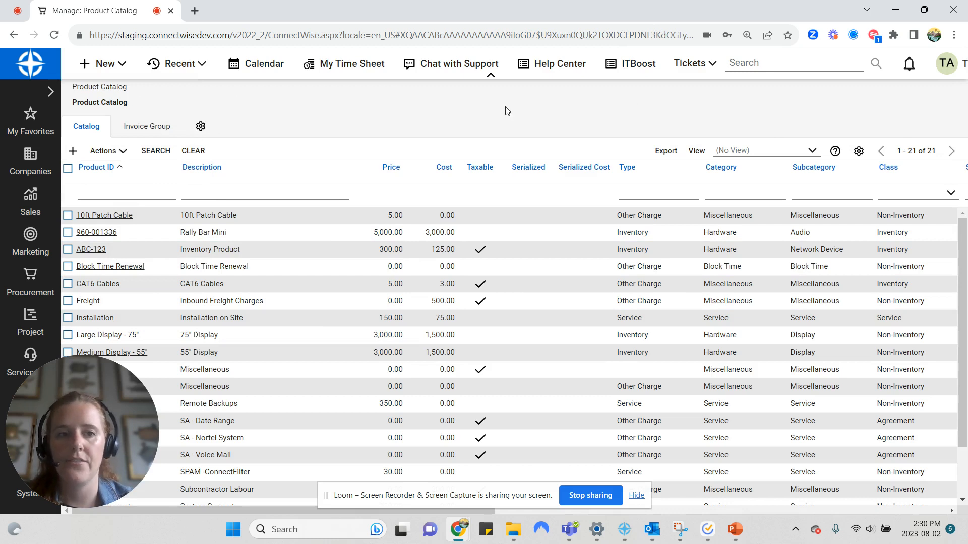
{"action": "mouse_move", "coordinate": [787, 190]}
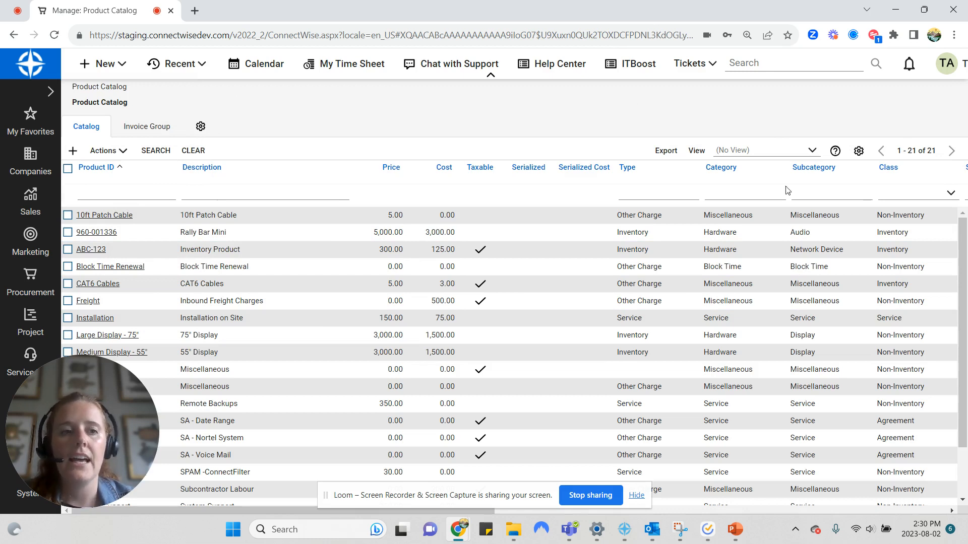
{"action": "mouse_move", "coordinate": [400, 162]}
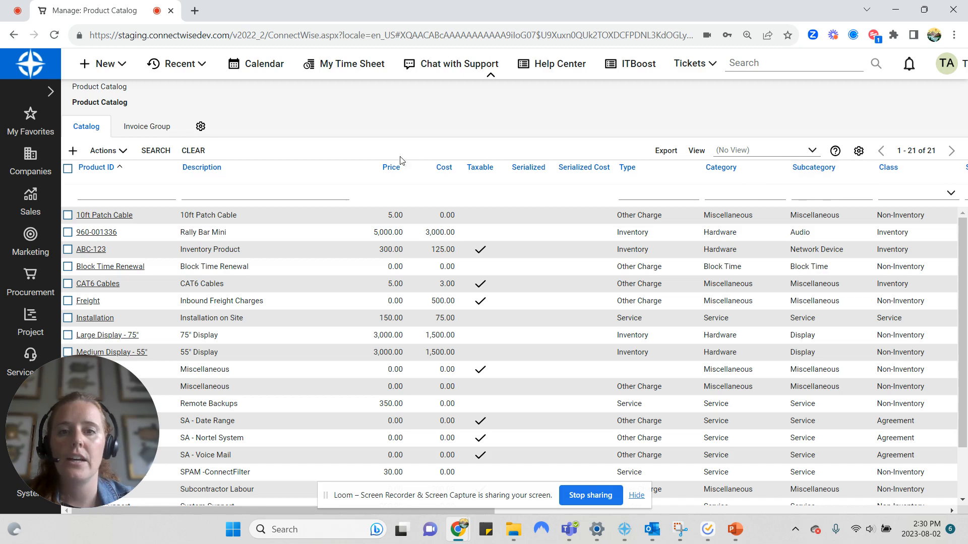
{"action": "mouse_move", "coordinate": [444, 172]}
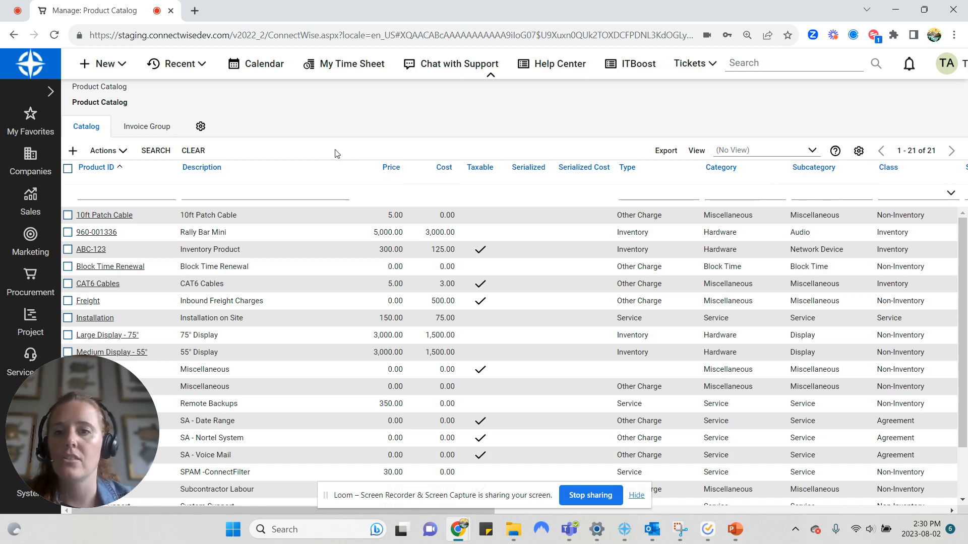
{"action": "left_click", "coordinate": [30, 282]}
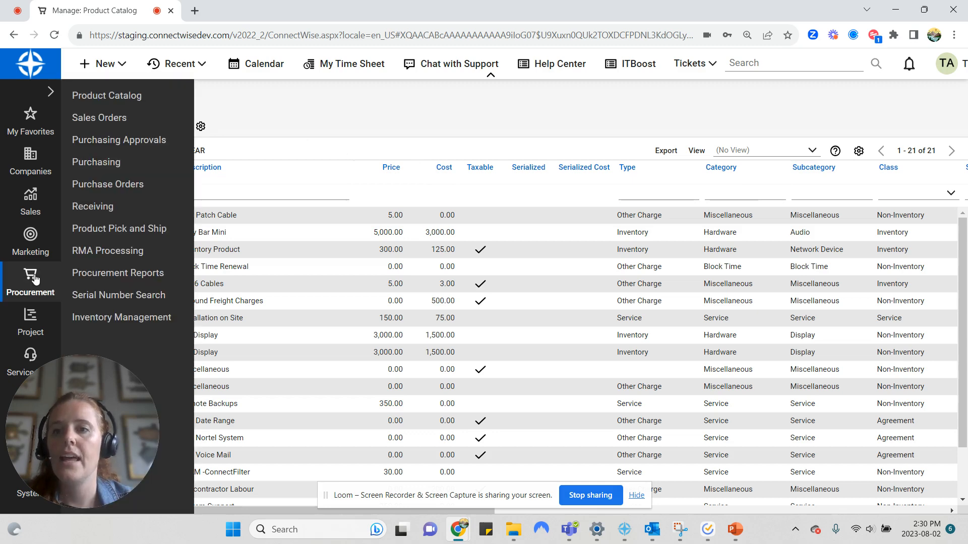
- Search Purchasing Approvals to list the 8 pending items, then reopen the Procurement menu
{"action": "left_click", "coordinate": [119, 139]}
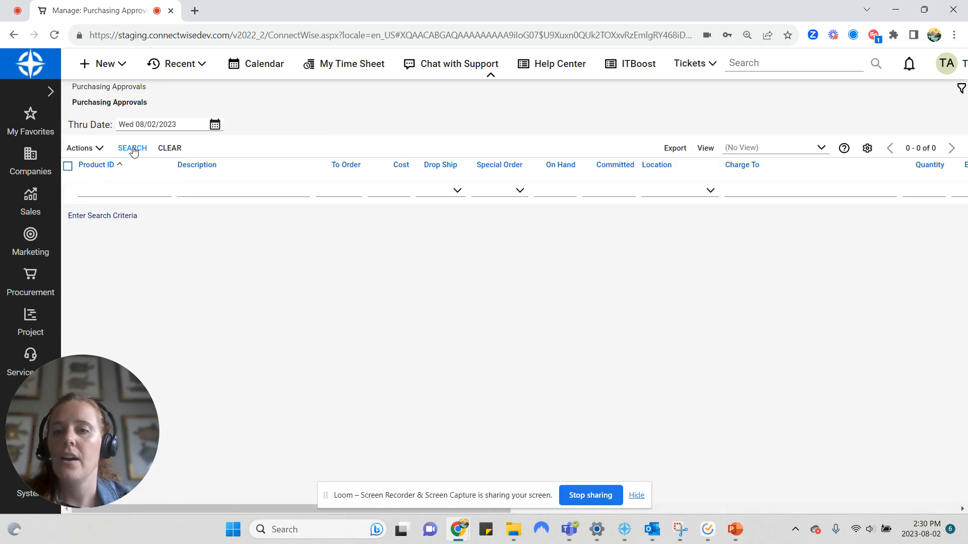
{"action": "left_click", "coordinate": [131, 147]}
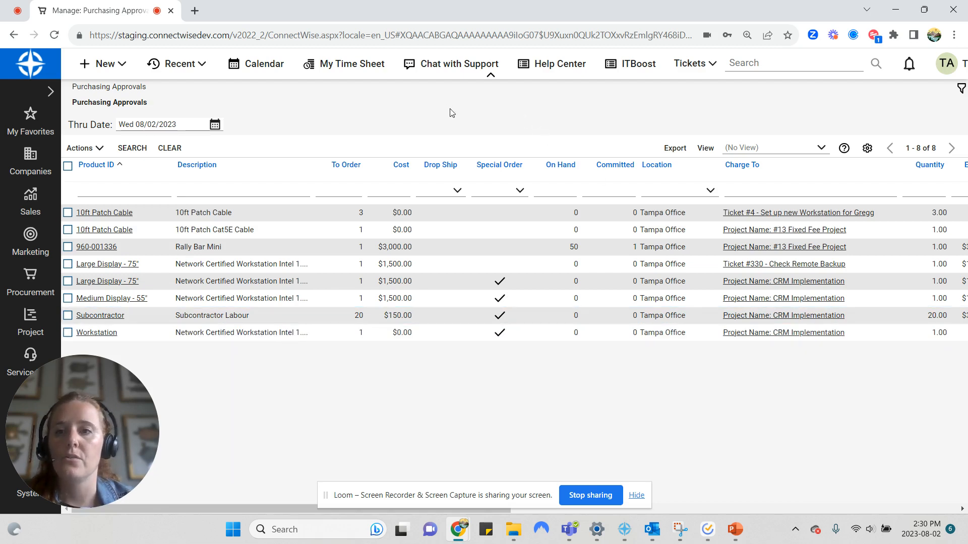
{"action": "mouse_move", "coordinate": [275, 140]}
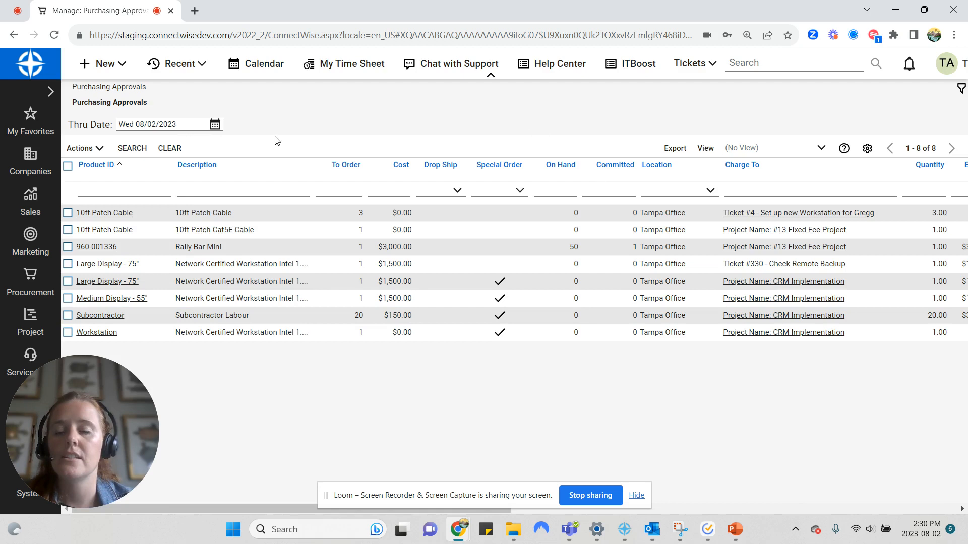
{"action": "mouse_move", "coordinate": [372, 125]}
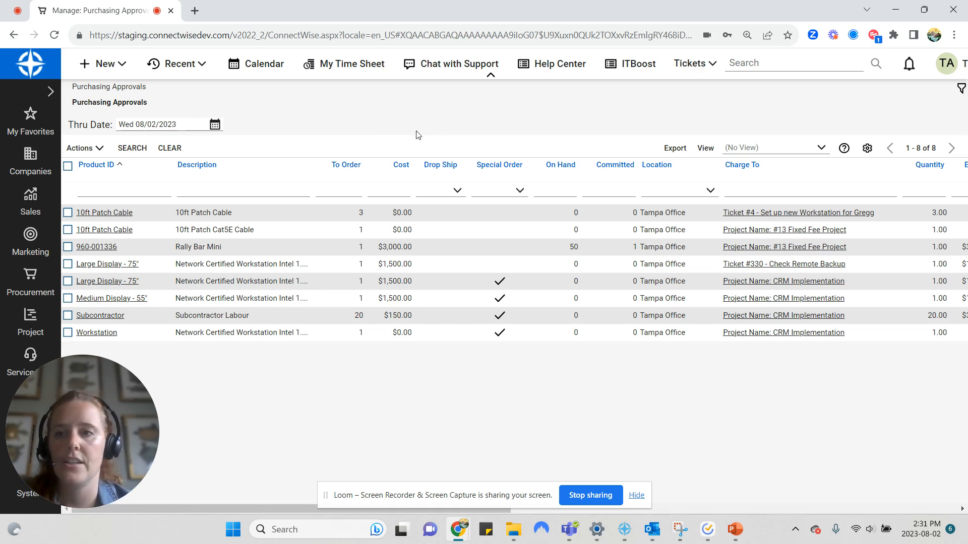
{"action": "left_click", "coordinate": [29, 282]}
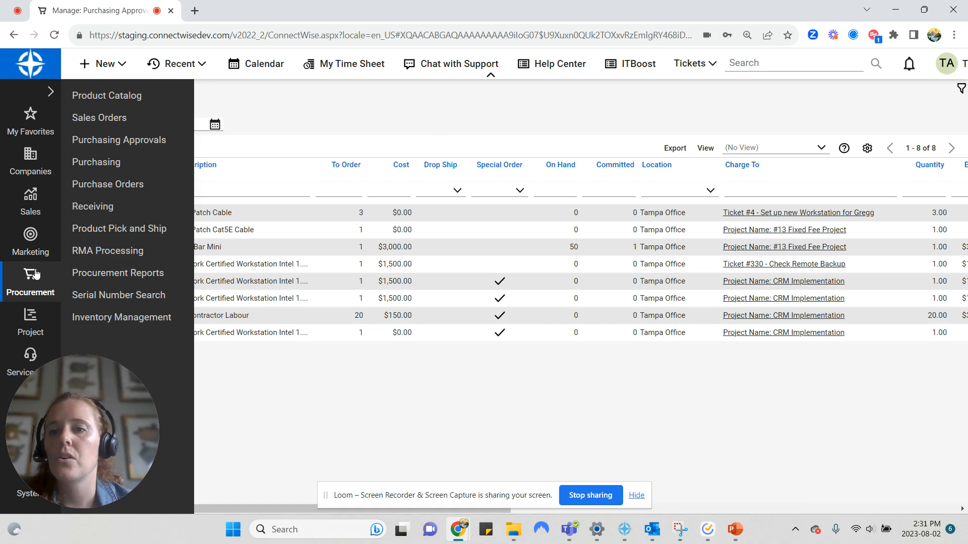
- Search the Purchasing screen (no records found), then return to an empty Purchasing Approvals list
{"action": "left_click", "coordinate": [96, 161]}
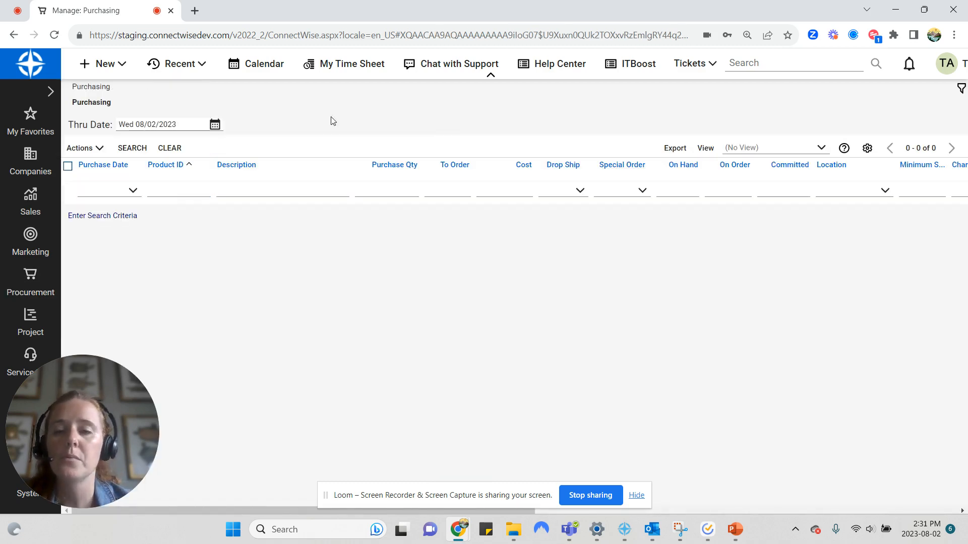
{"action": "left_click", "coordinate": [131, 147]}
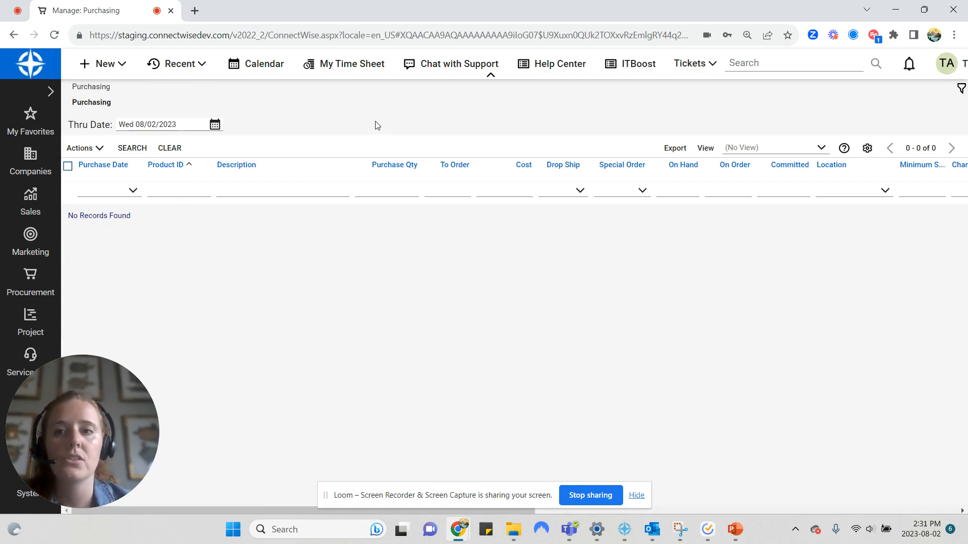
{"action": "left_click", "coordinate": [30, 284]}
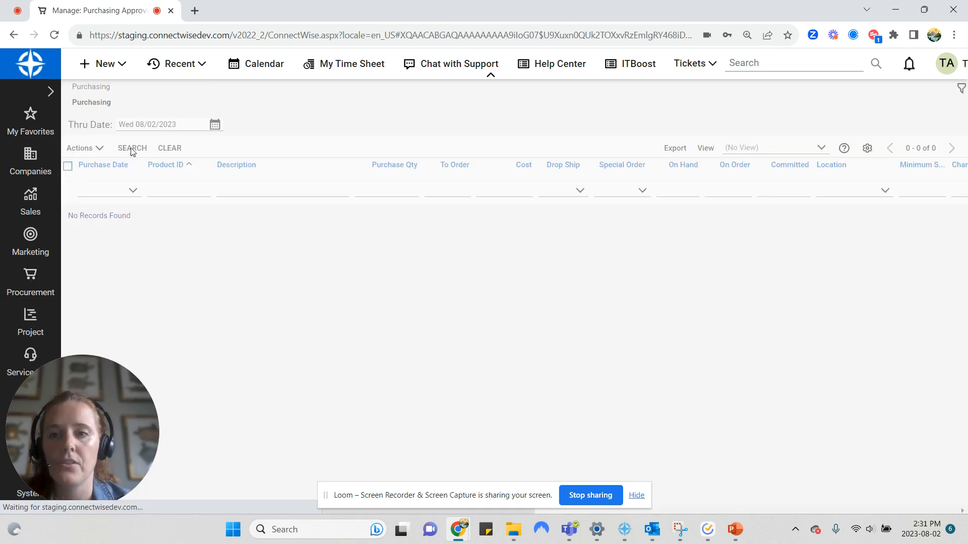
{"action": "left_click", "coordinate": [131, 149]}
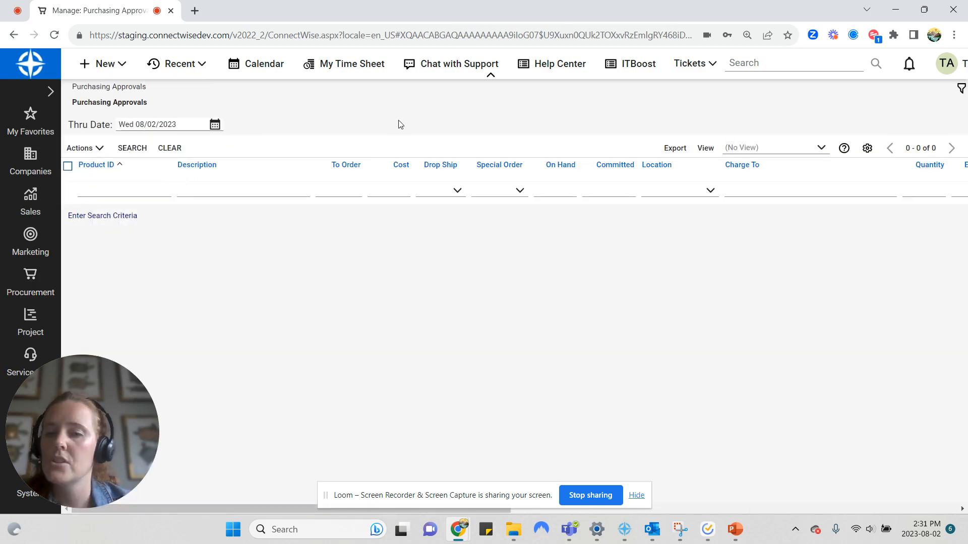
- Relist the eight pending approvals, select them all, and begin filtering by Product ID
{"action": "left_click", "coordinate": [123, 191]}
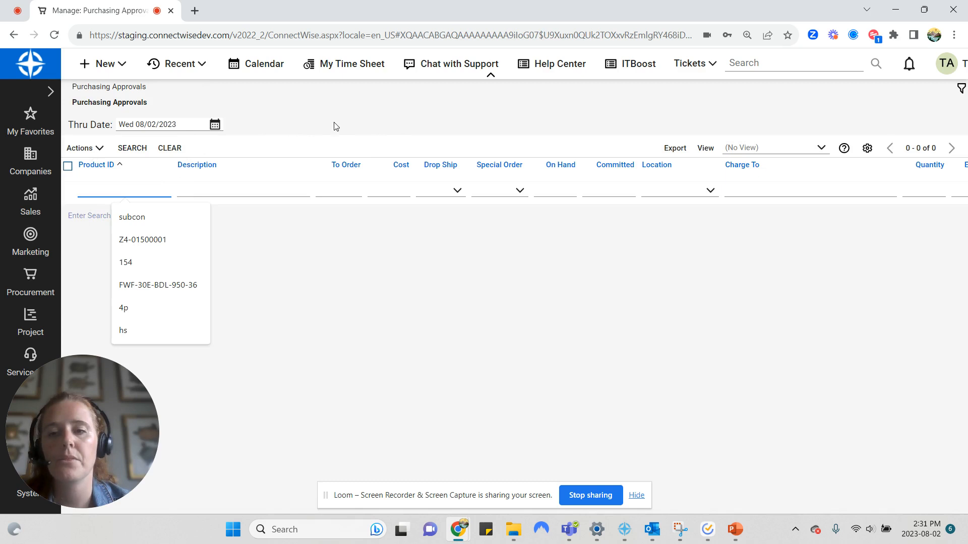
{"action": "left_click", "coordinate": [131, 147]}
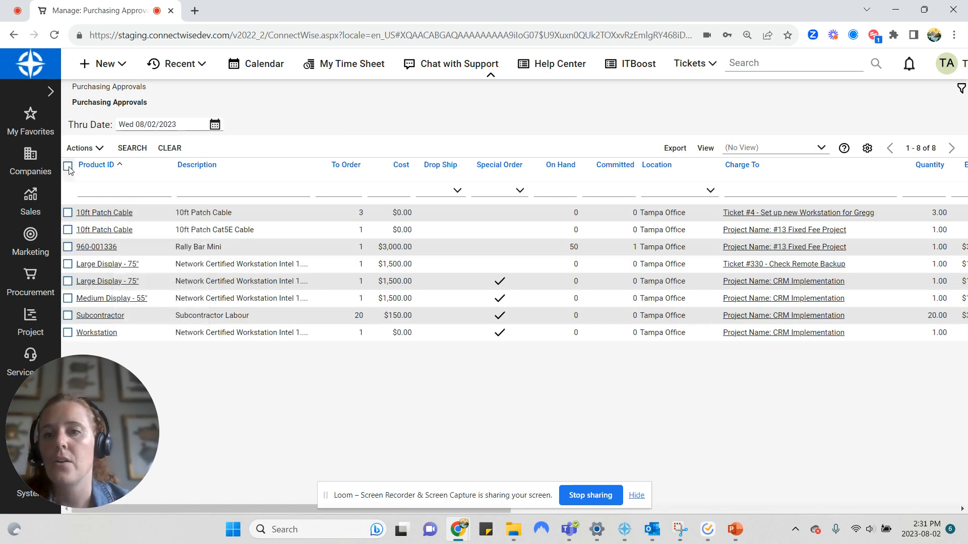
{"action": "left_click", "coordinate": [84, 148]}
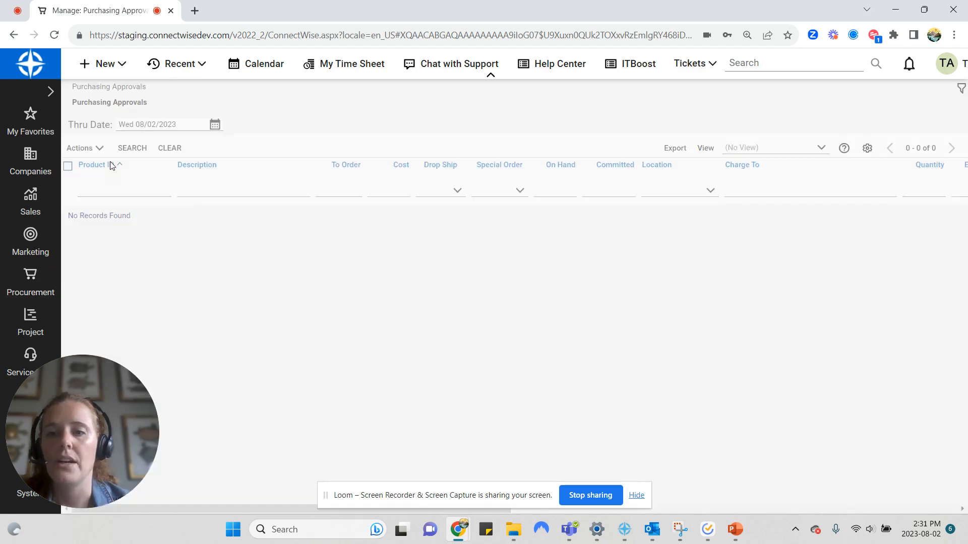
{"action": "left_click", "coordinate": [180, 190]}
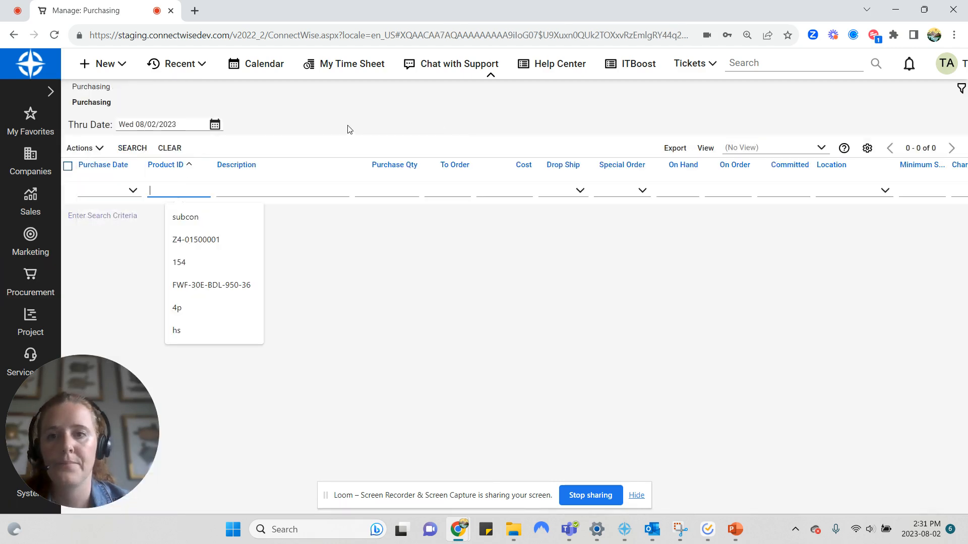
- Search Purchasing to list the seven items to order, then reopen the Procurement menu
{"action": "left_click", "coordinate": [131, 147]}
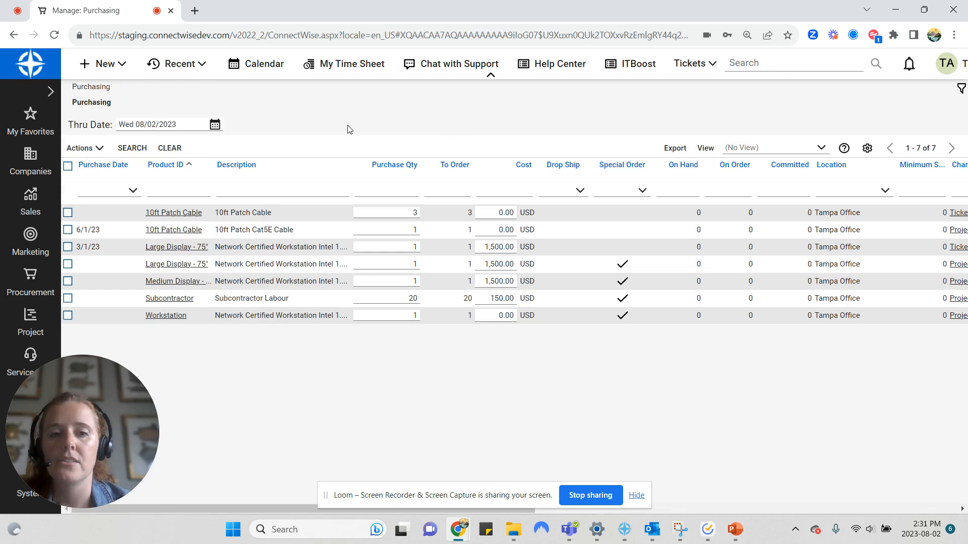
{"action": "mouse_move", "coordinate": [436, 117]}
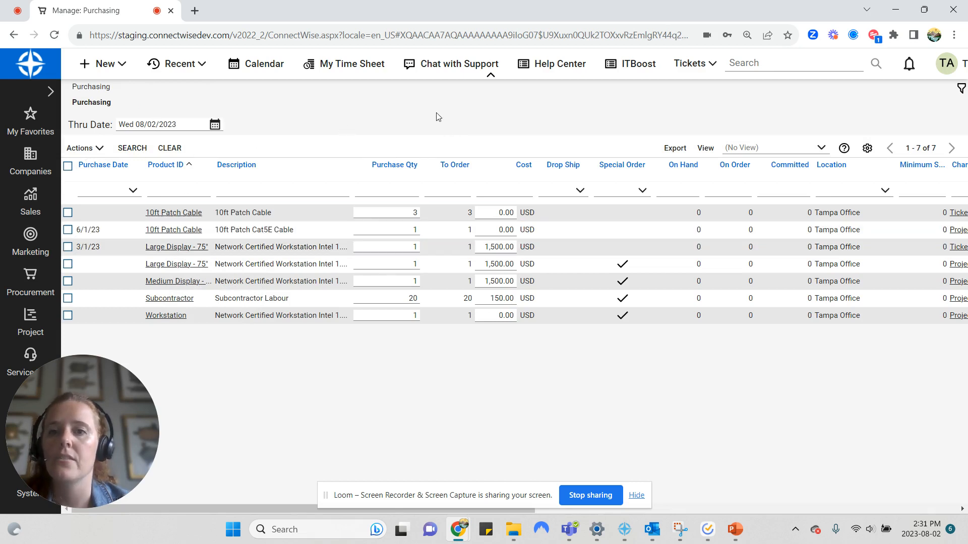
{"action": "left_click", "coordinate": [29, 282]}
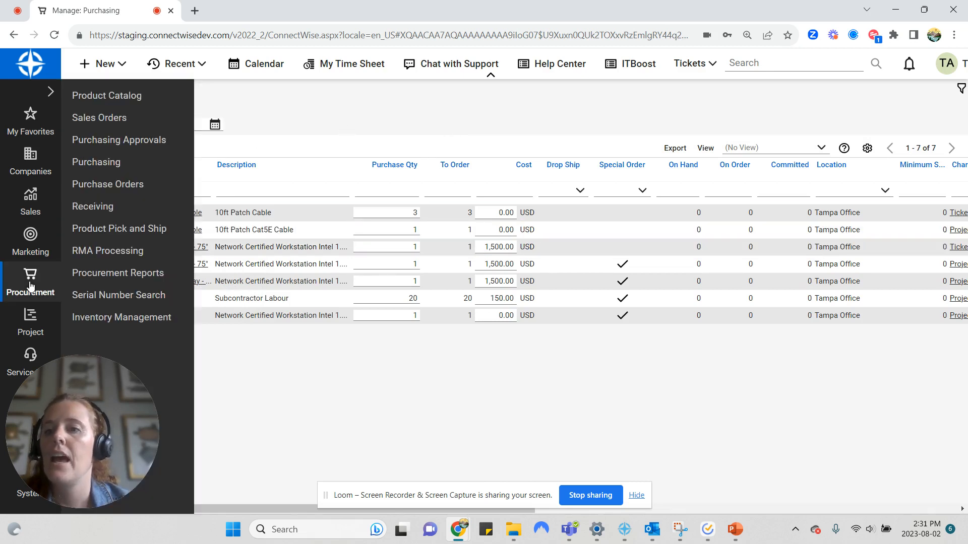
{"action": "mouse_move", "coordinate": [107, 184]}
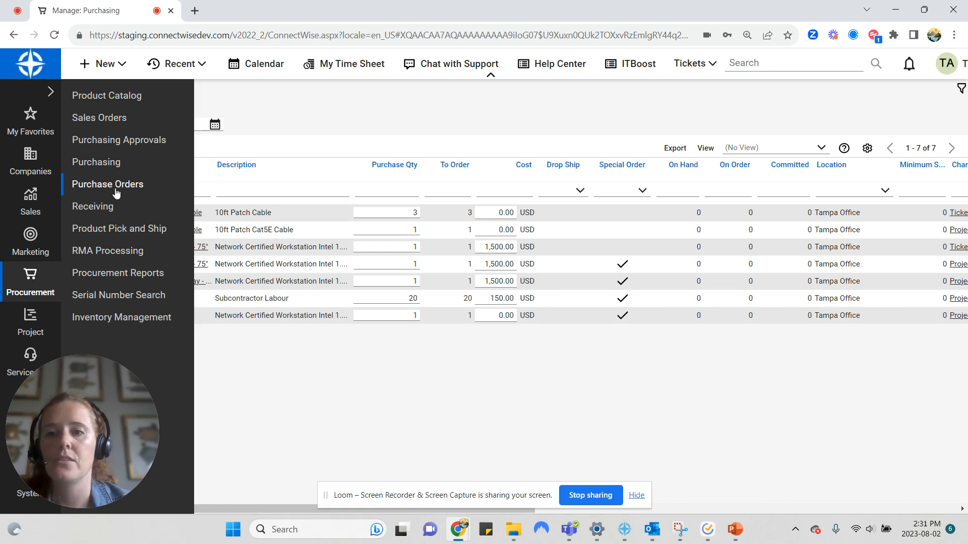
- Show the Purchase Orders list with its two open orders, then reopen the Procurement menu
{"action": "left_click", "coordinate": [108, 184]}
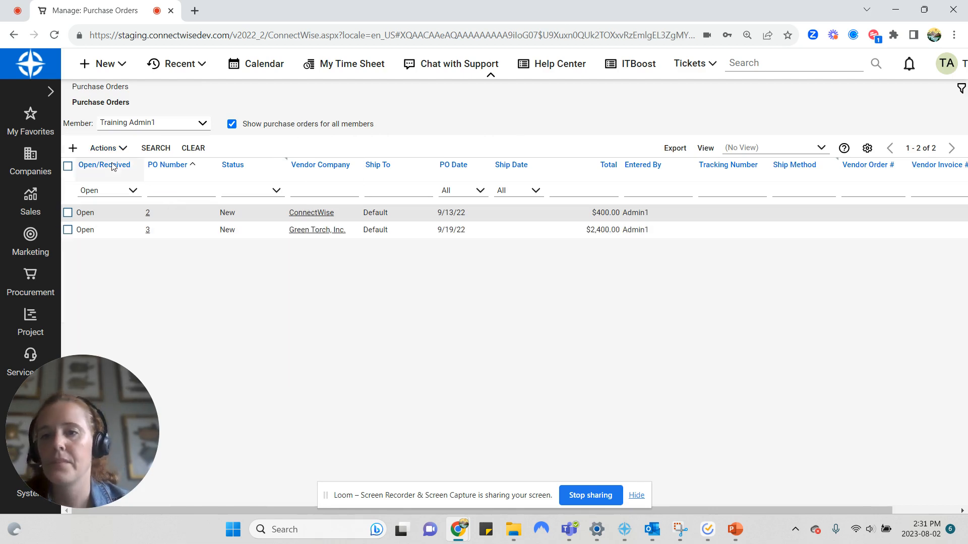
{"action": "left_click", "coordinate": [29, 284]}
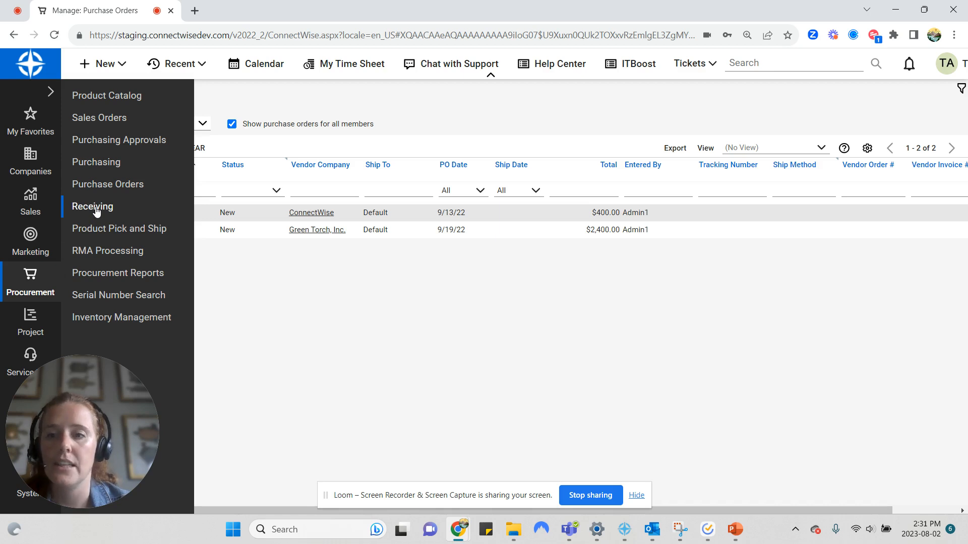
- Show the Receiving list of three open purchase order lines, then reopen the Procurement menu
{"action": "left_click", "coordinate": [93, 205]}
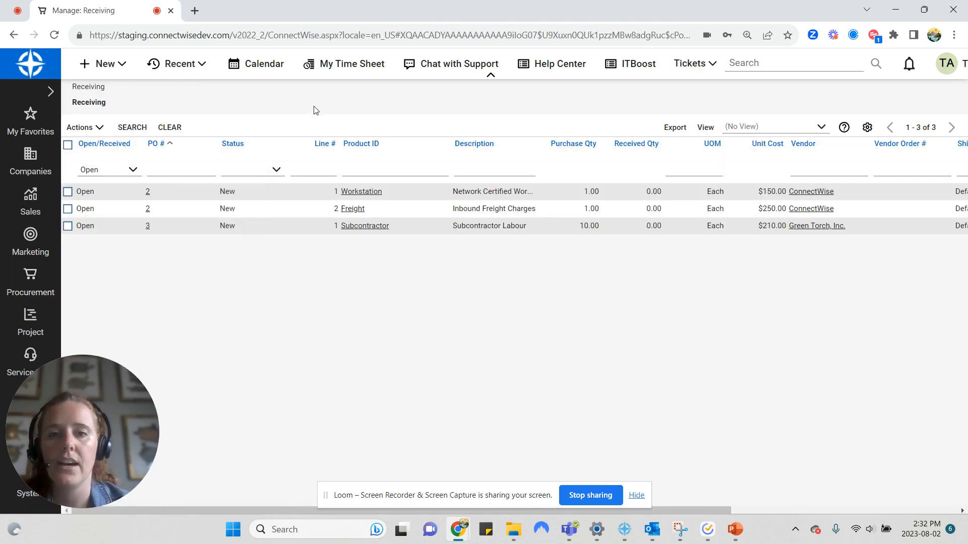
{"action": "mouse_move", "coordinate": [517, 118]}
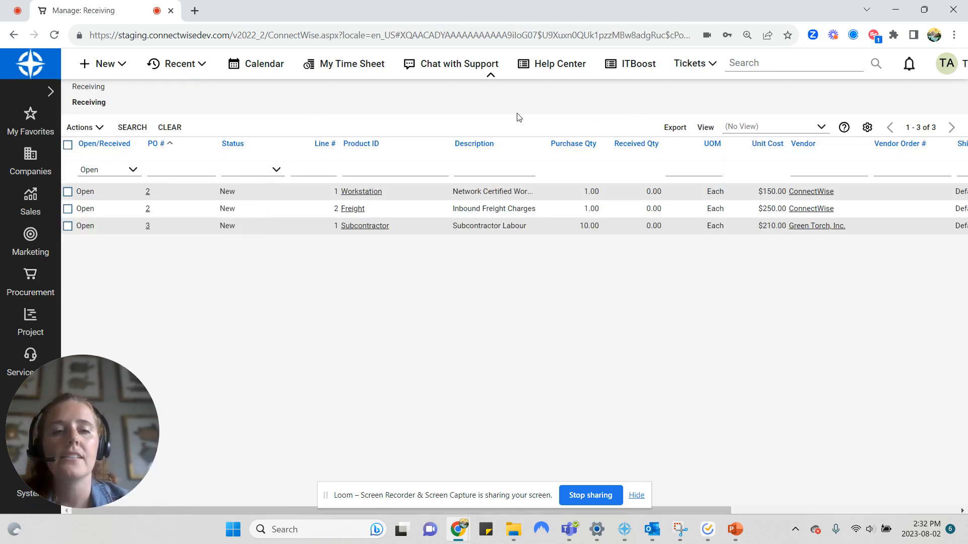
{"action": "mouse_move", "coordinate": [345, 122]}
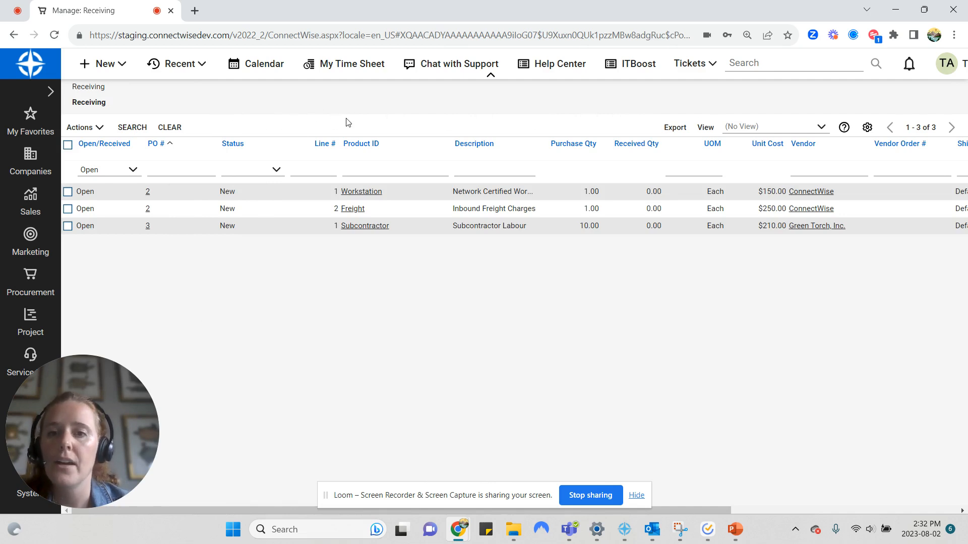
{"action": "mouse_move", "coordinate": [361, 278]}
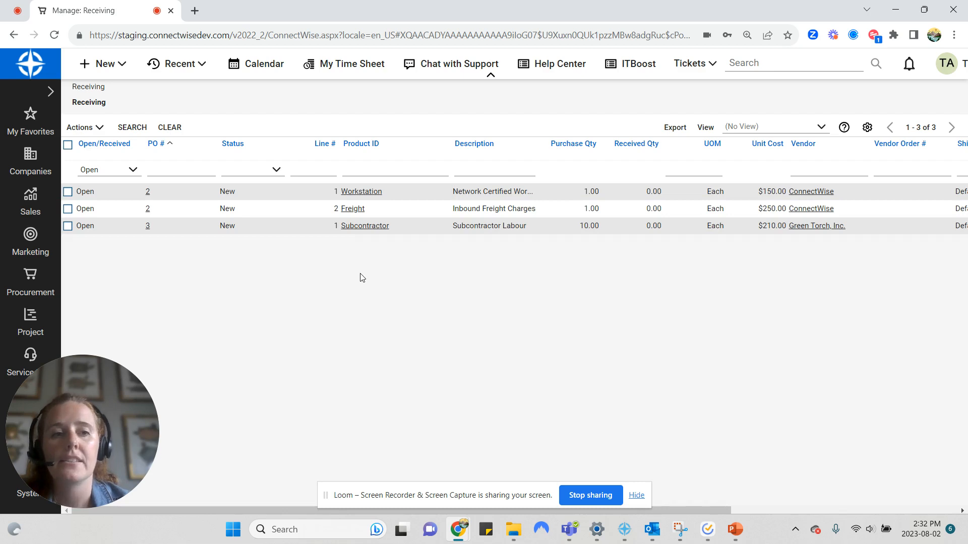
{"action": "mouse_move", "coordinate": [331, 141]}
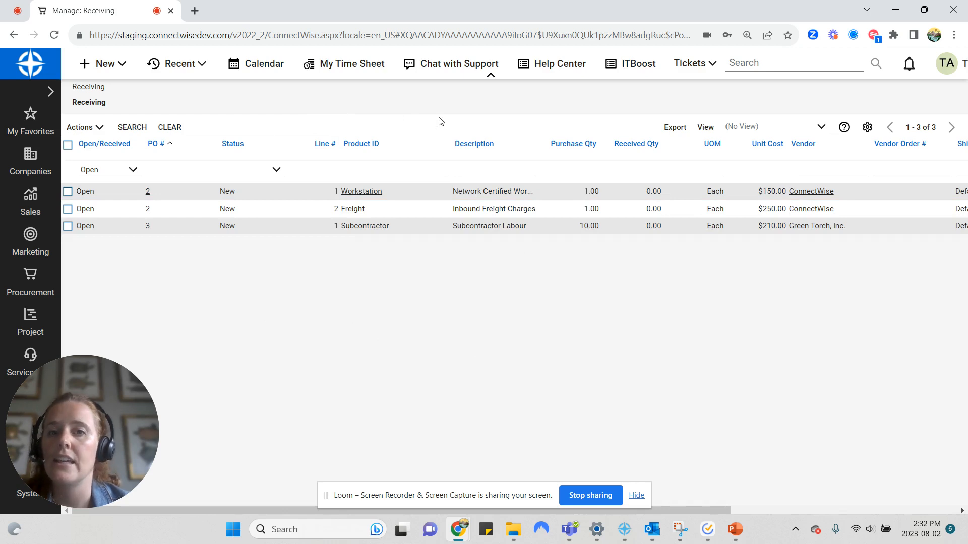
{"action": "mouse_move", "coordinate": [331, 116]}
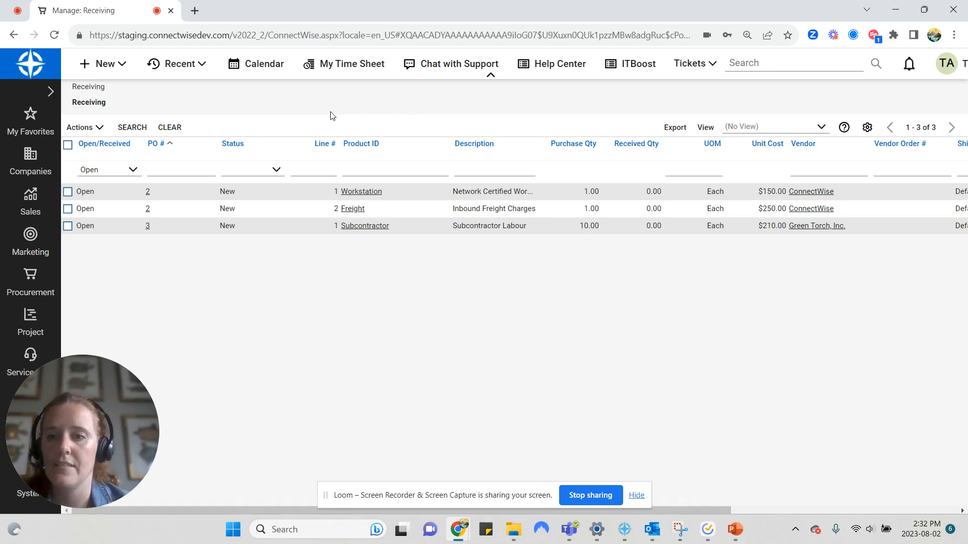
{"action": "left_click", "coordinate": [29, 281]}
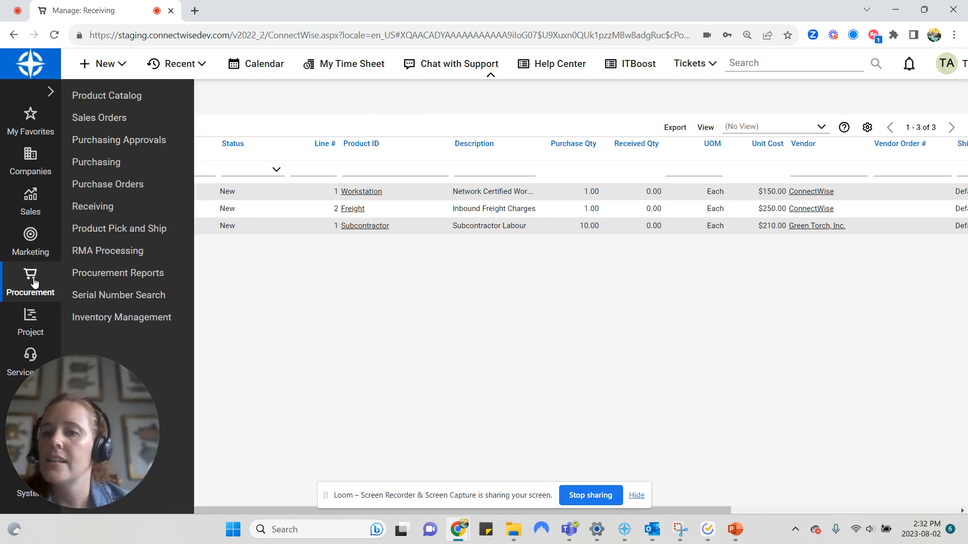
{"action": "mouse_move", "coordinate": [119, 228]}
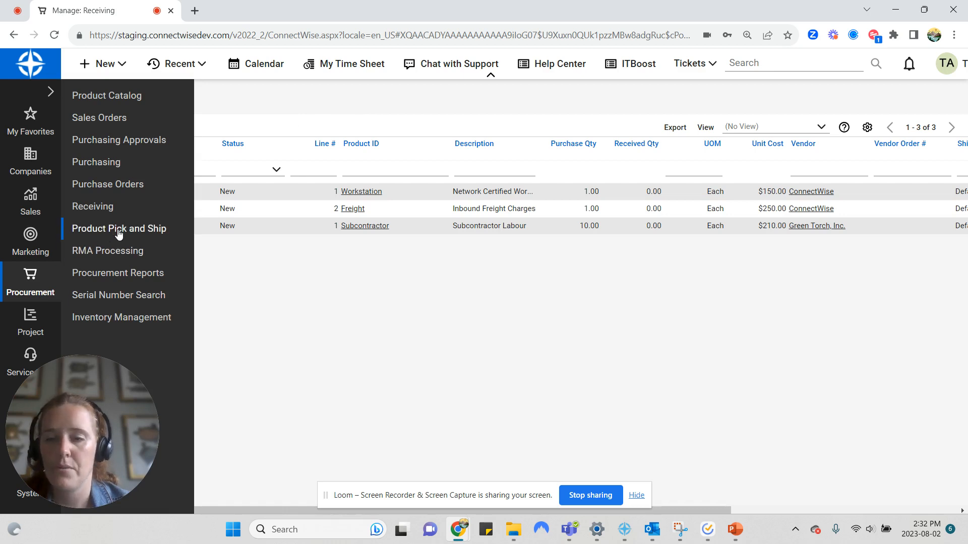
- Show Product Pick and Ship with the one unpicked Rally Bar Mini line
{"action": "left_click", "coordinate": [119, 229]}
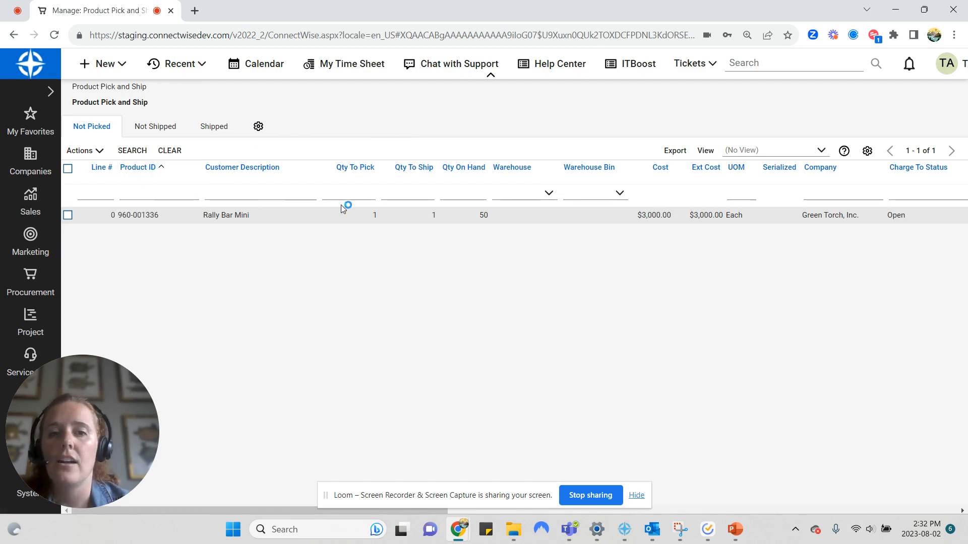
{"action": "left_click", "coordinate": [432, 215]}
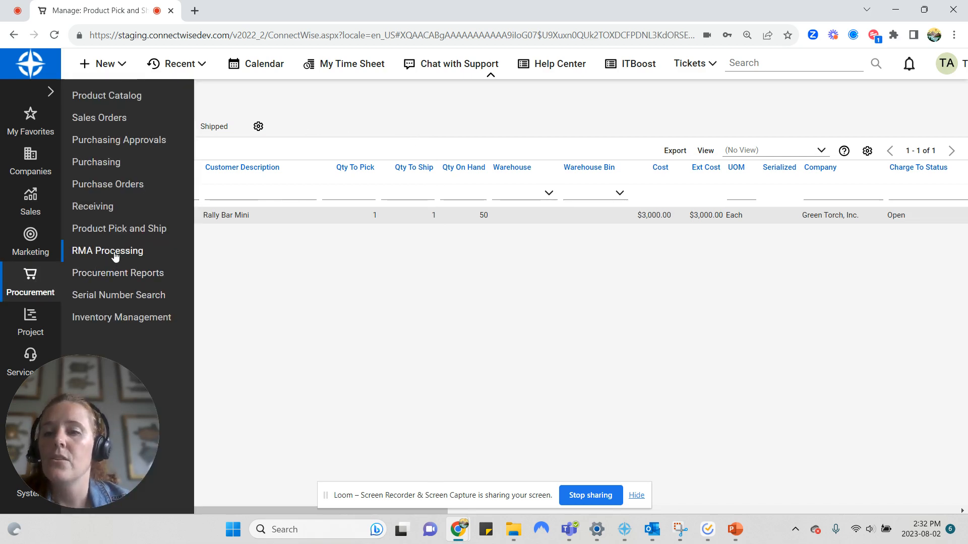
{"action": "mouse_move", "coordinate": [122, 316]}
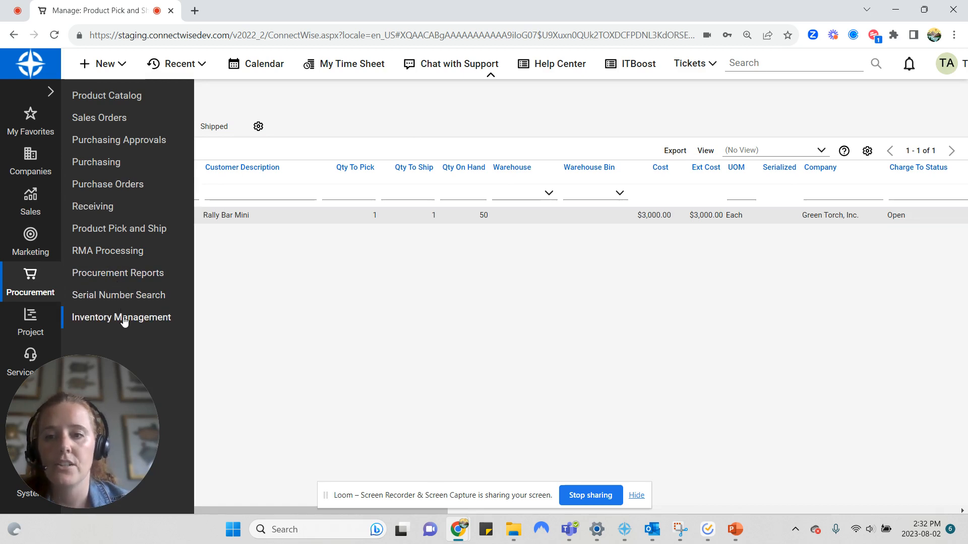
- Show the Inventory Management list of four on-hand products, then reopen the Procurement menu
{"action": "left_click", "coordinate": [121, 316]}
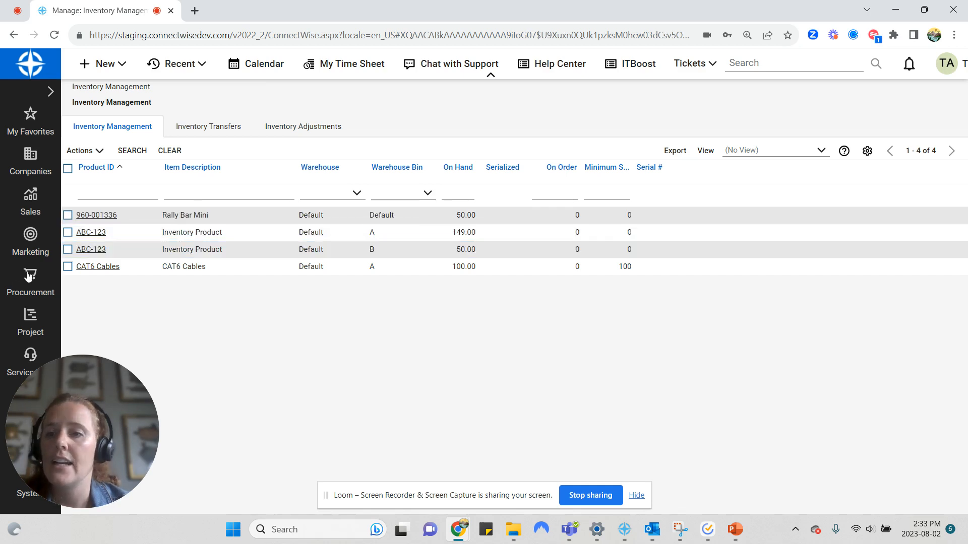
{"action": "left_click", "coordinate": [29, 284]}
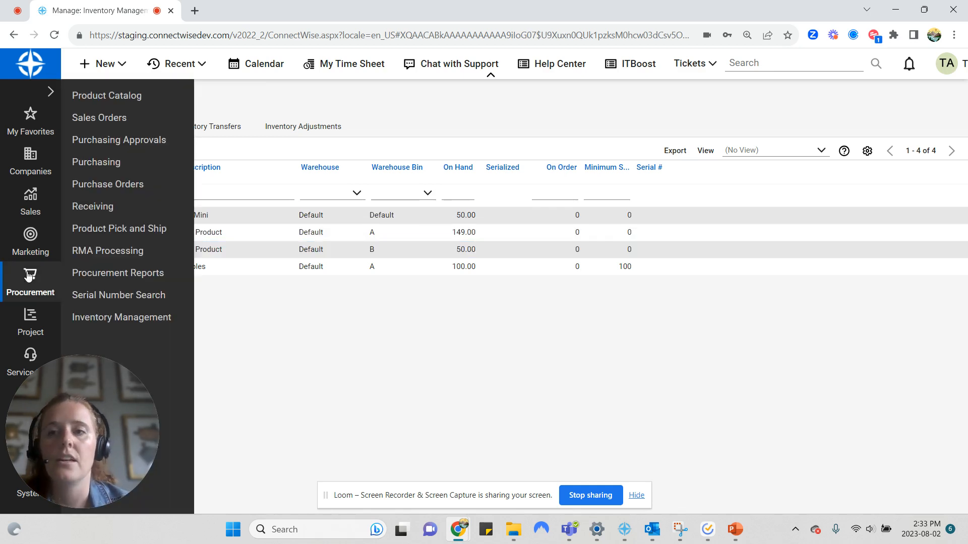